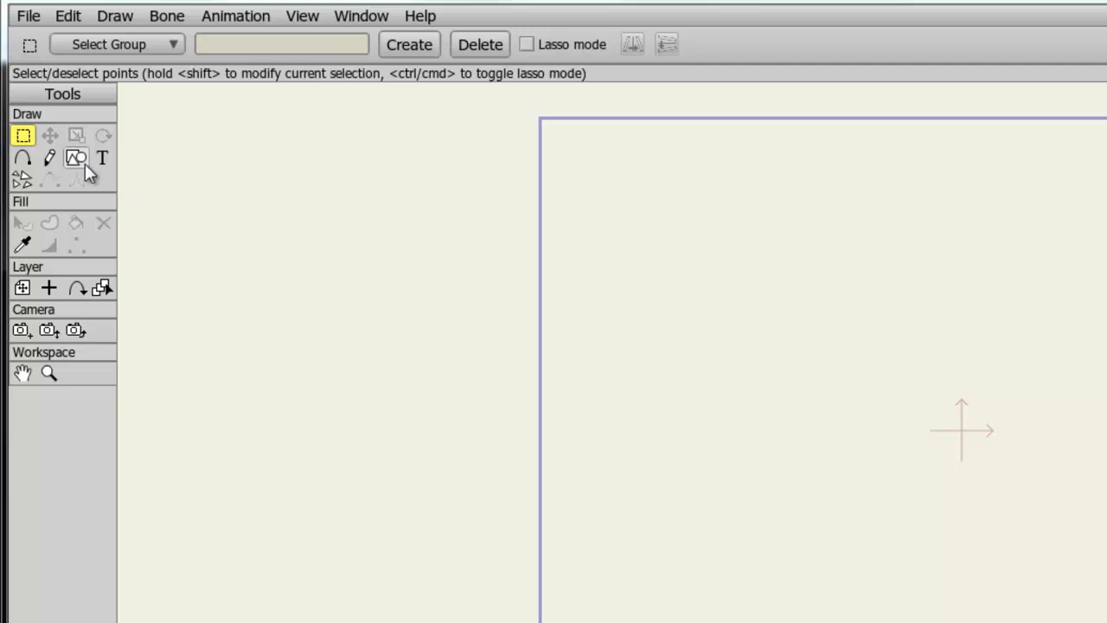
Choose the Draw Shape tool and set the fill colour to yellow
click(76, 157)
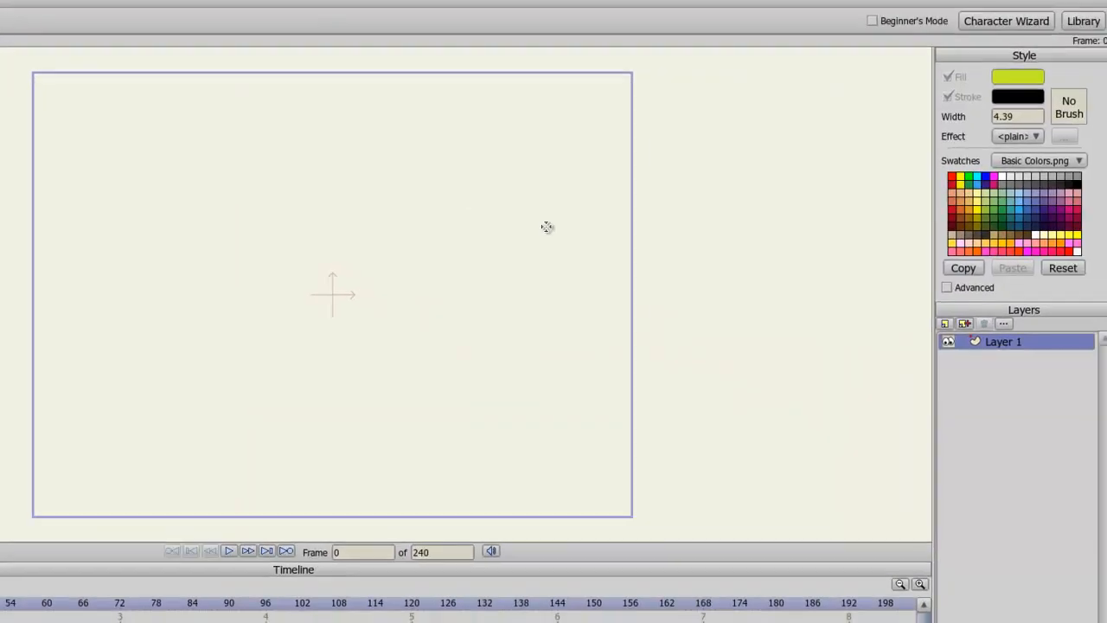
click(1013, 80)
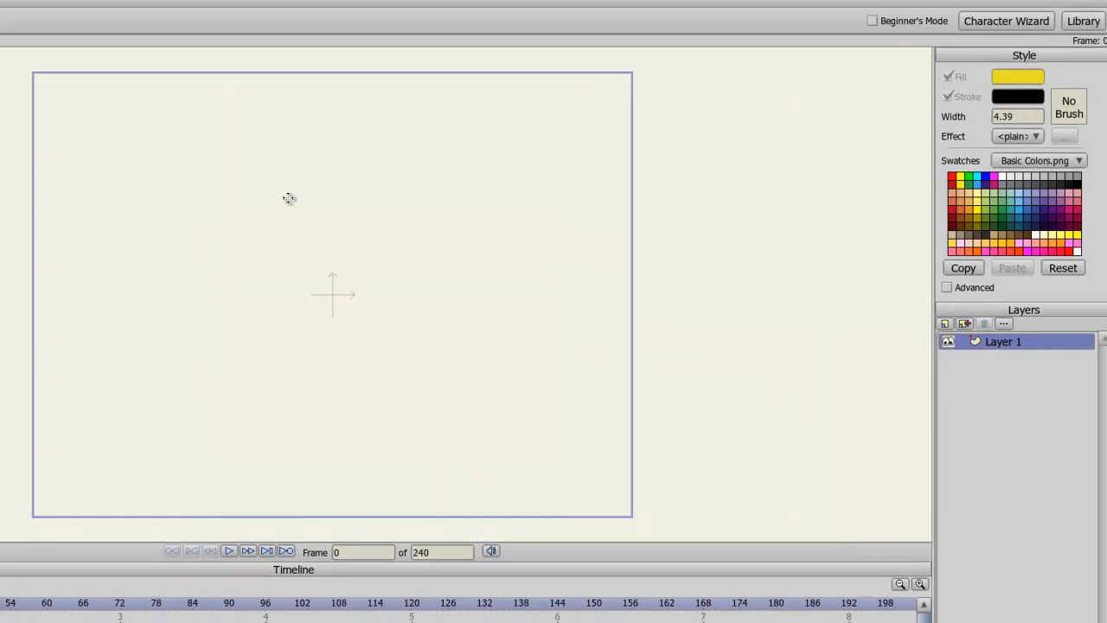
mouse_move(240, 158)
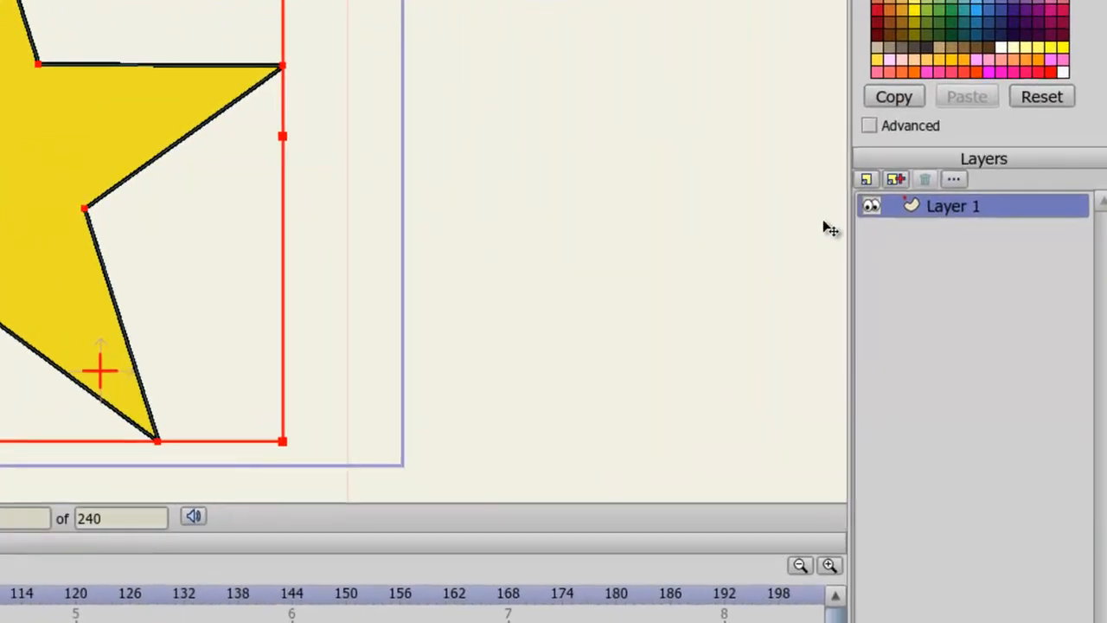
Add a Star bone layer, nest Layer 1 inside it, and select Star
click(866, 179)
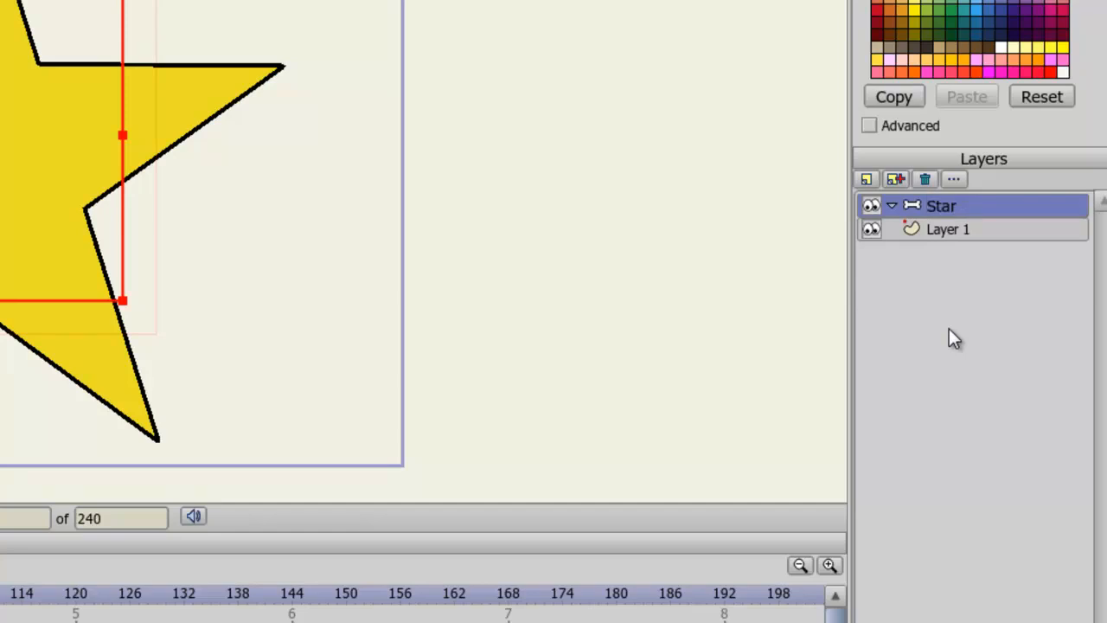
mouse_move(942, 298)
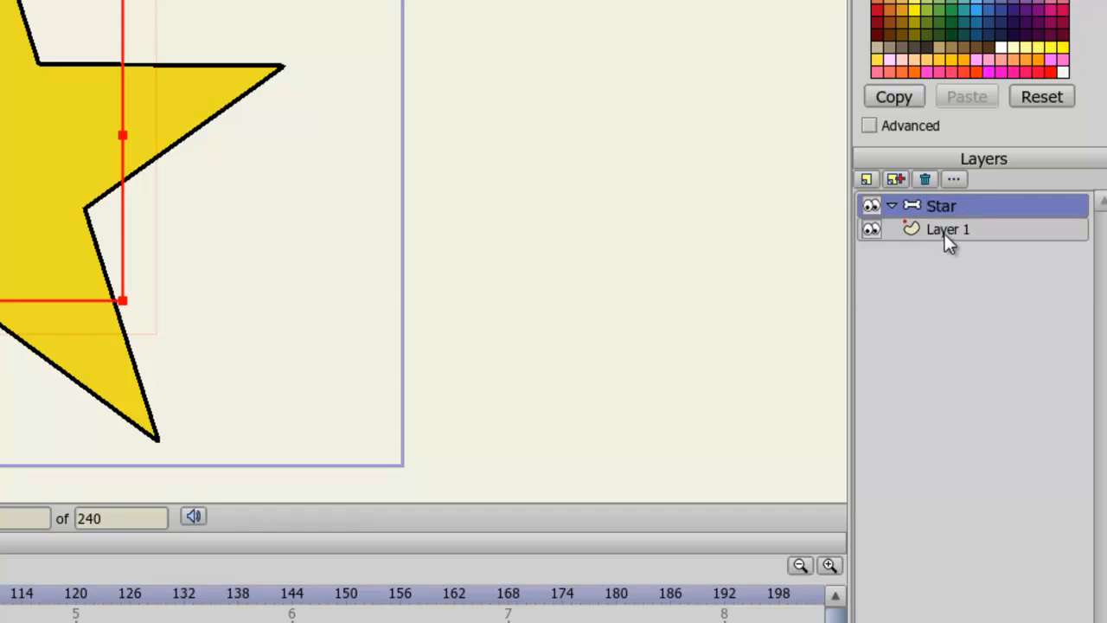
click(950, 231)
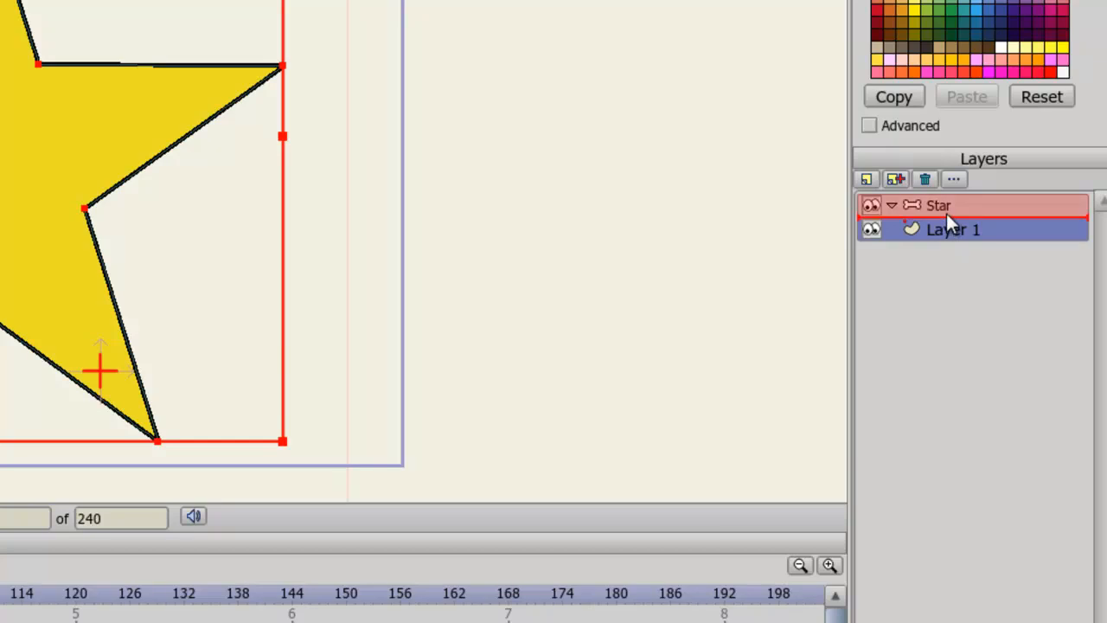
click(955, 229)
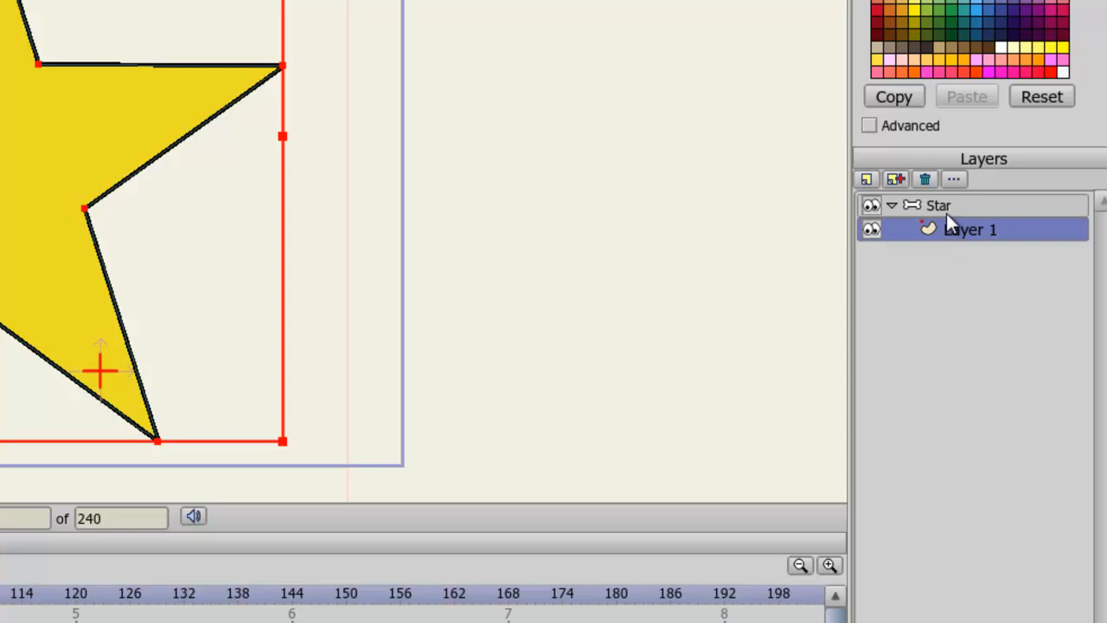
mouse_move(954, 215)
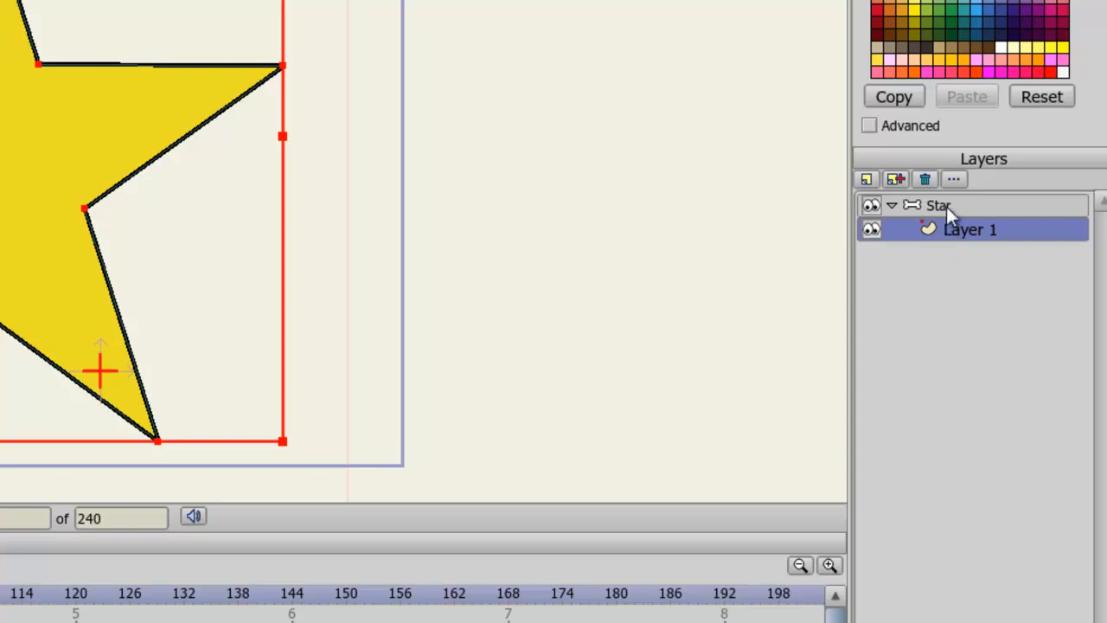
click(950, 207)
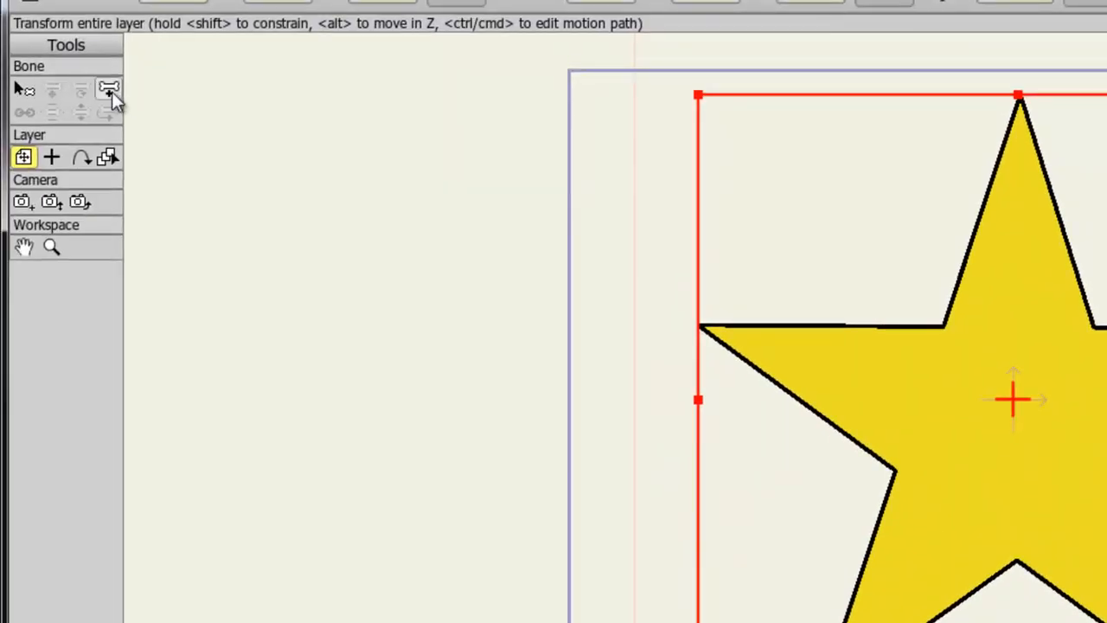
mouse_move(107, 87)
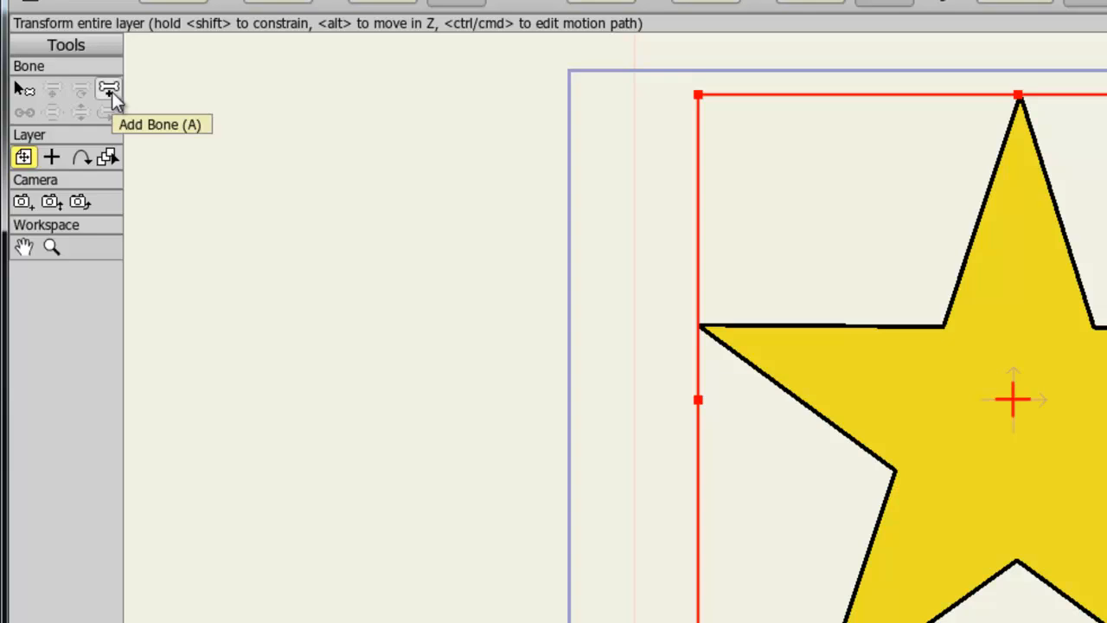
Switch to the Add Bone tool over the star
click(107, 87)
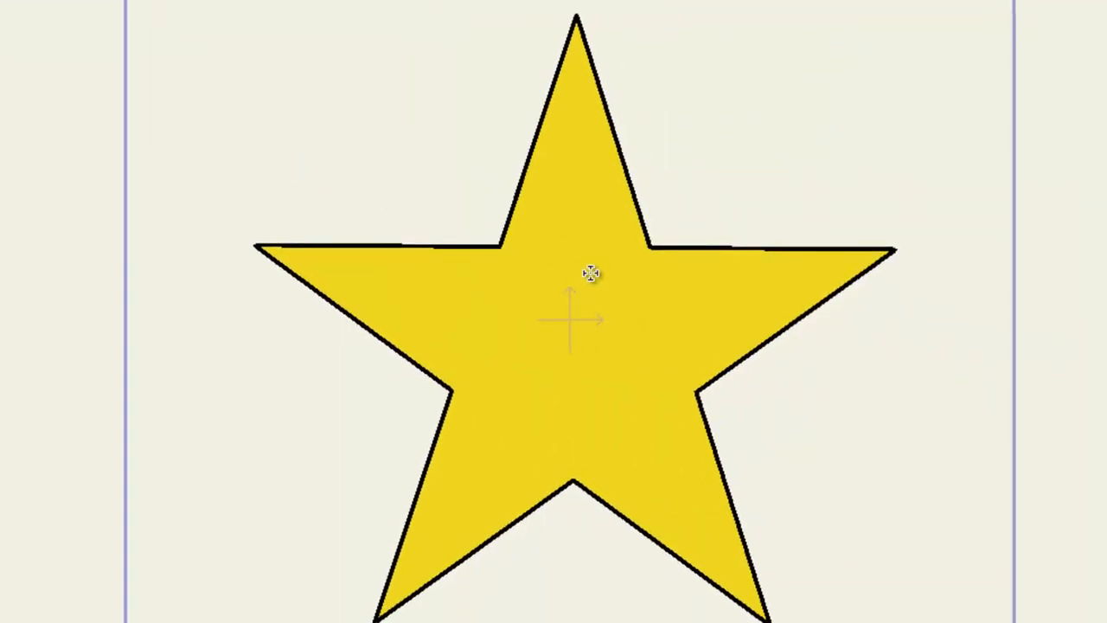
mouse_move(568, 318)
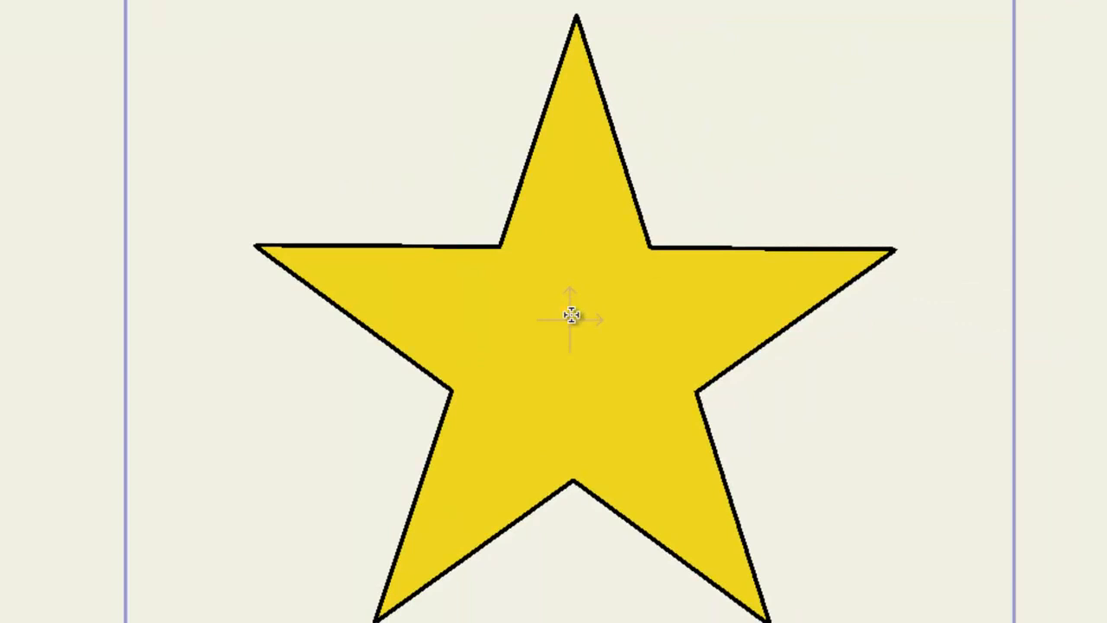
mouse_move(566, 317)
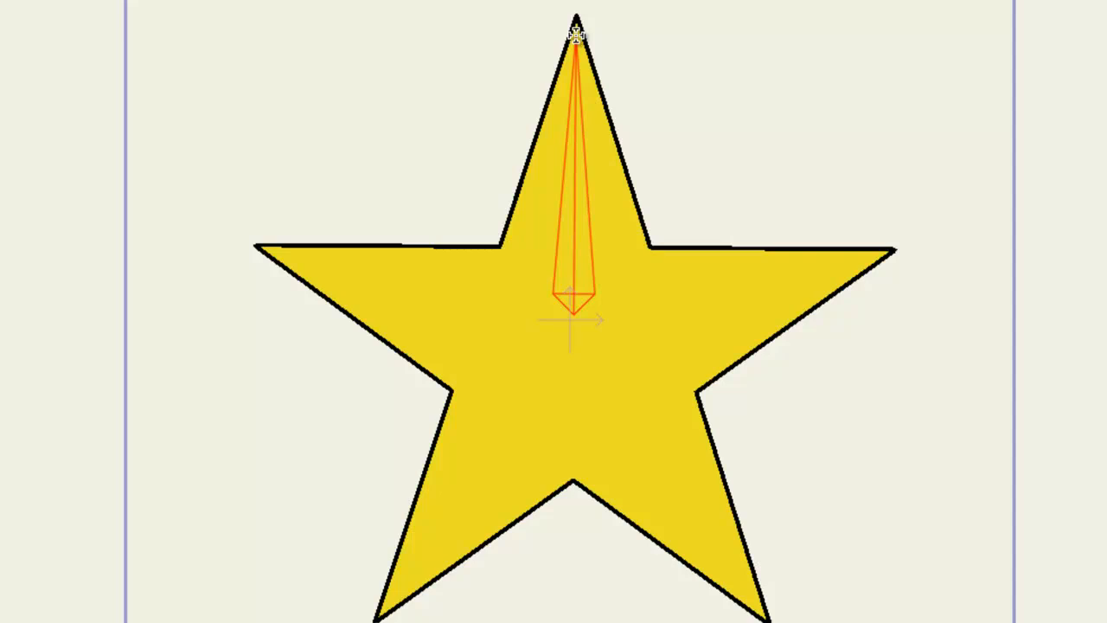
mouse_move(682, 240)
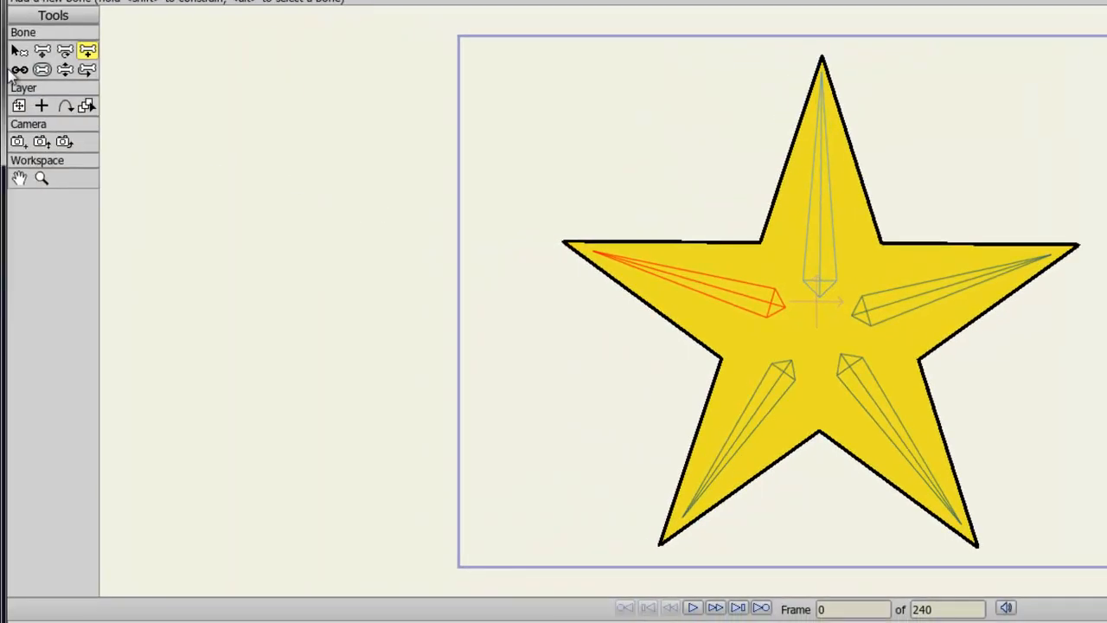
Use Reparent Bone on the left bone, then switch to Manipulate Bones
click(19, 67)
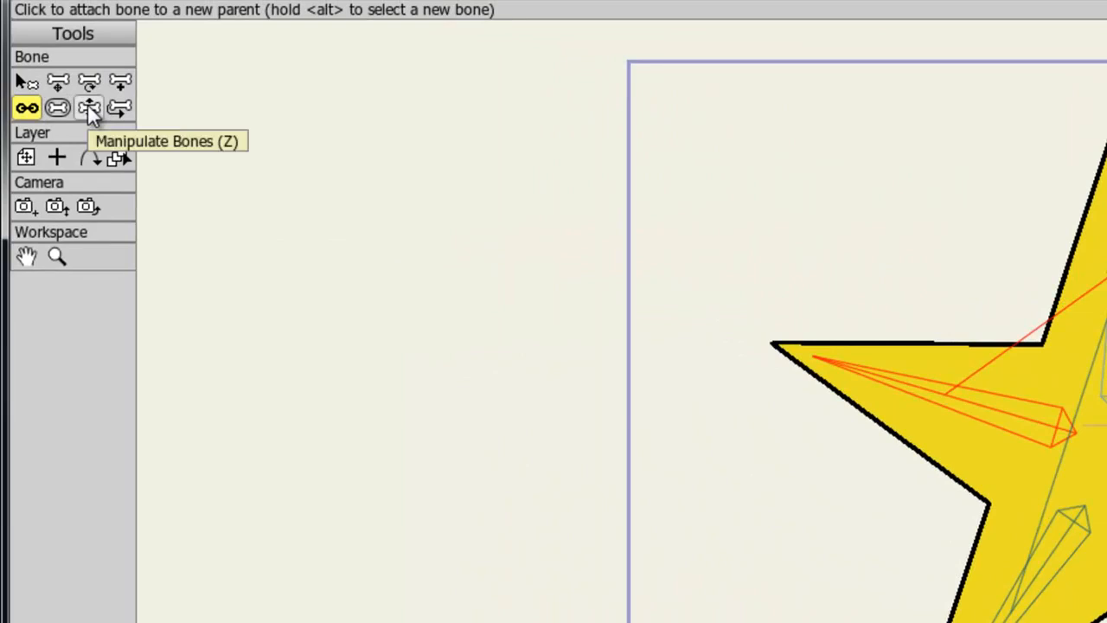
click(89, 107)
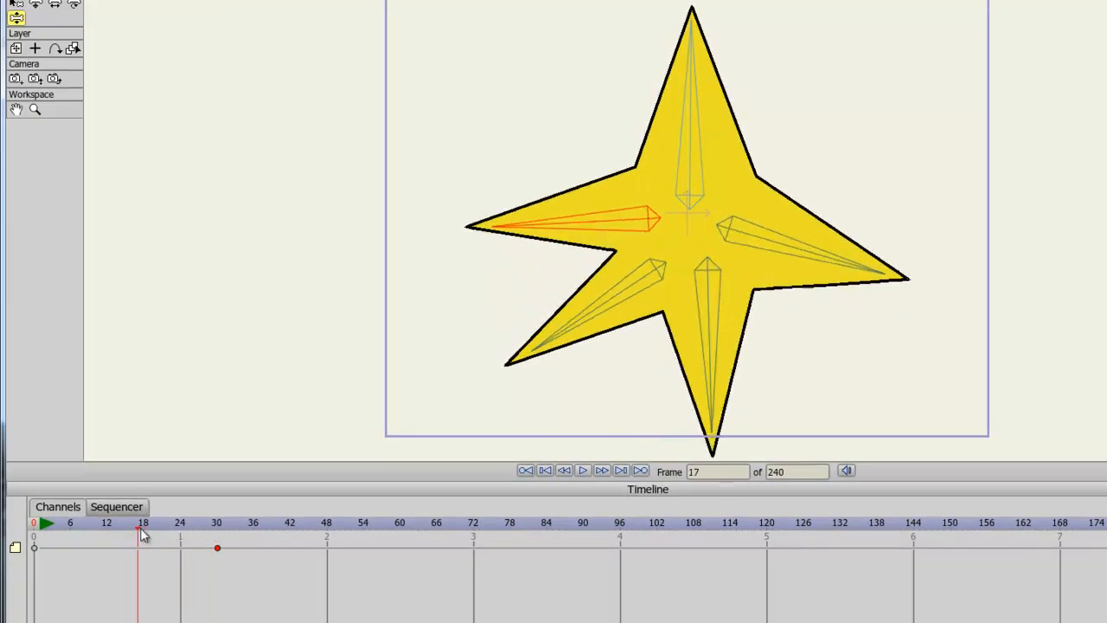
Move the timeline to frame 17 for the new star pose
click(214, 534)
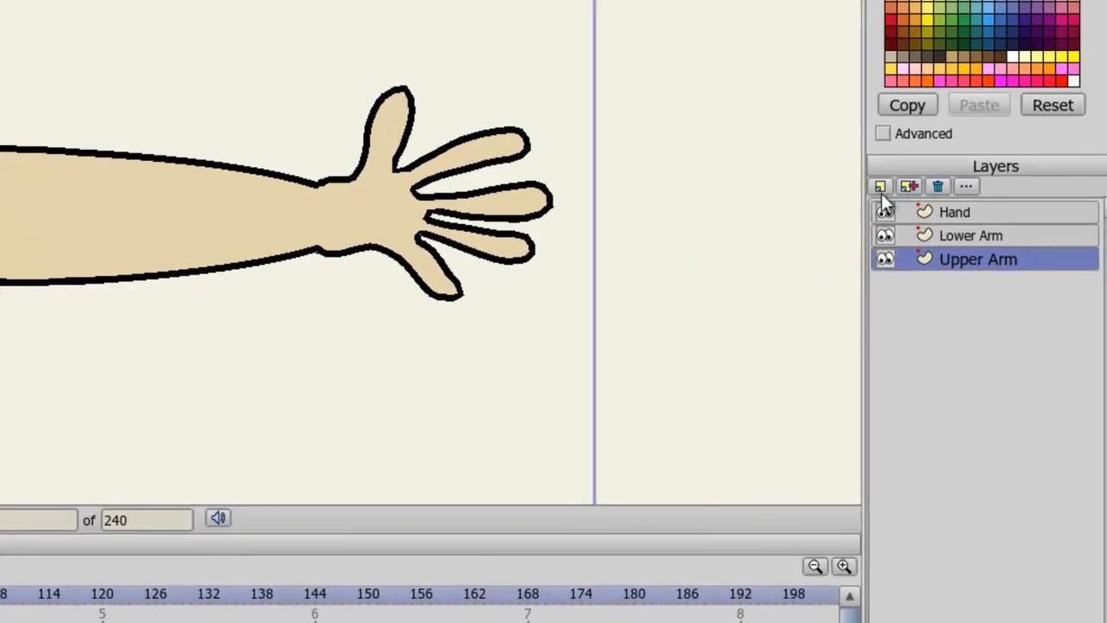
Create an Arm bone layer holding Hand, Lower Arm and Upper Arm, and activate it
click(878, 185)
text(Arm)
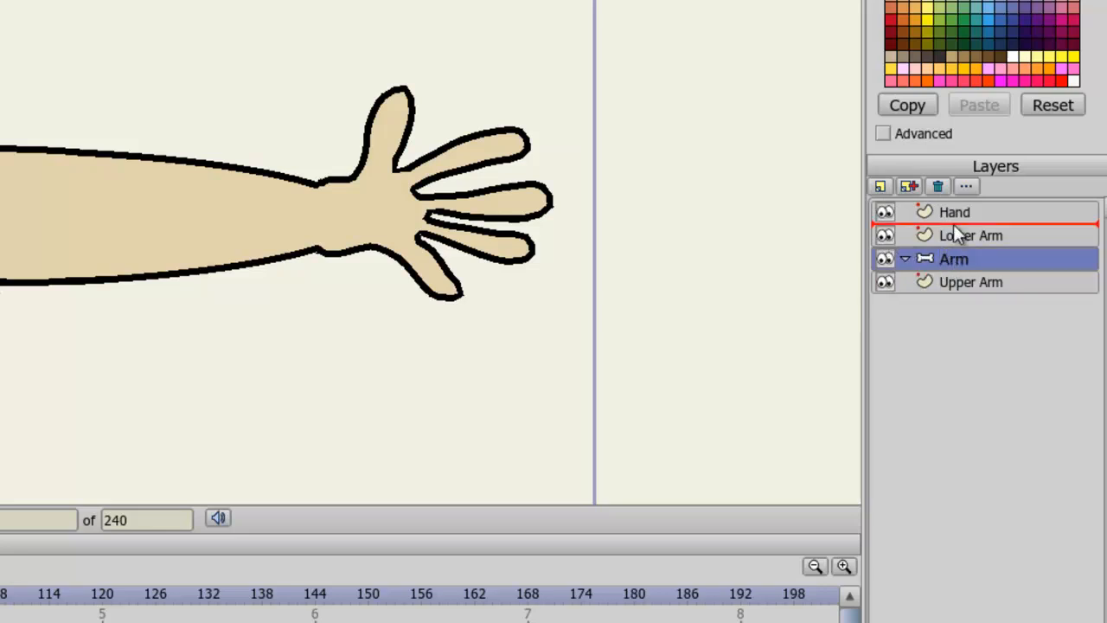
click(963, 235)
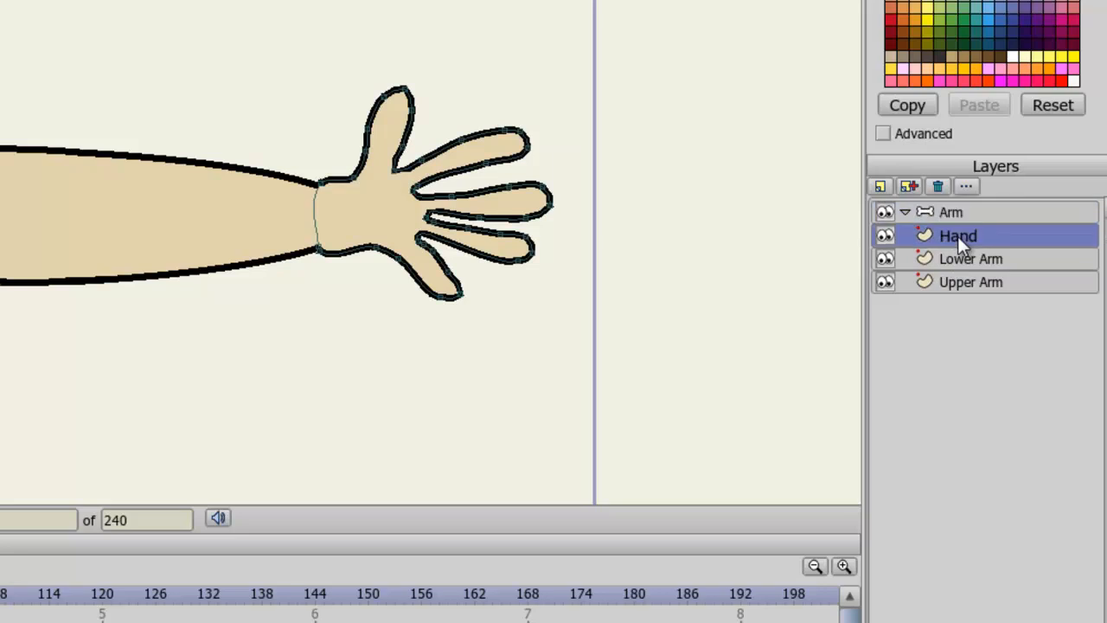
mouse_move(972, 291)
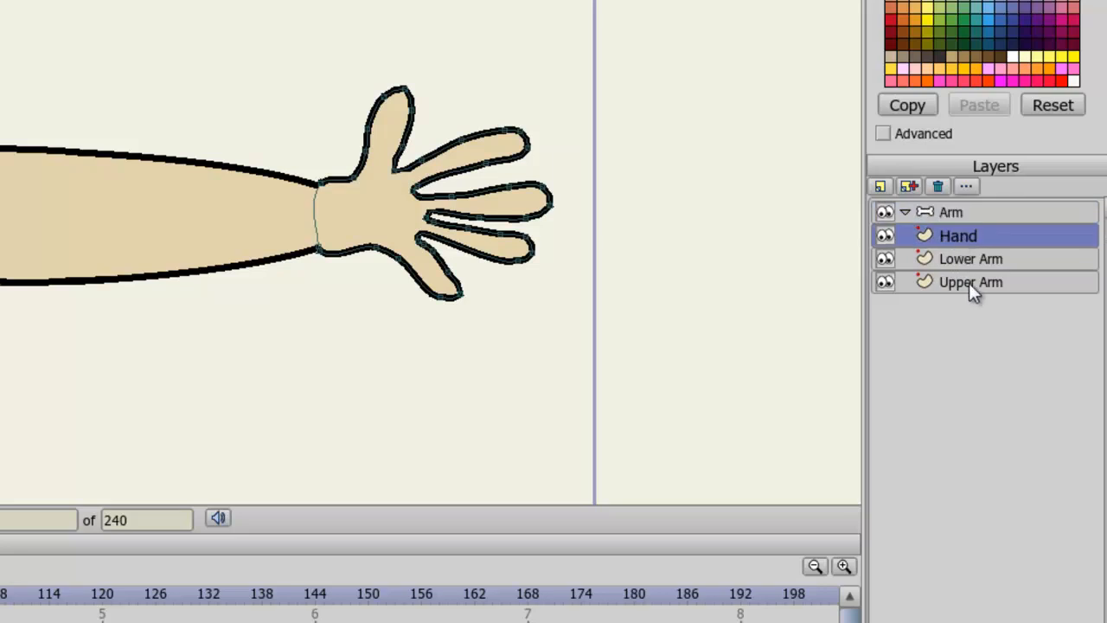
click(971, 282)
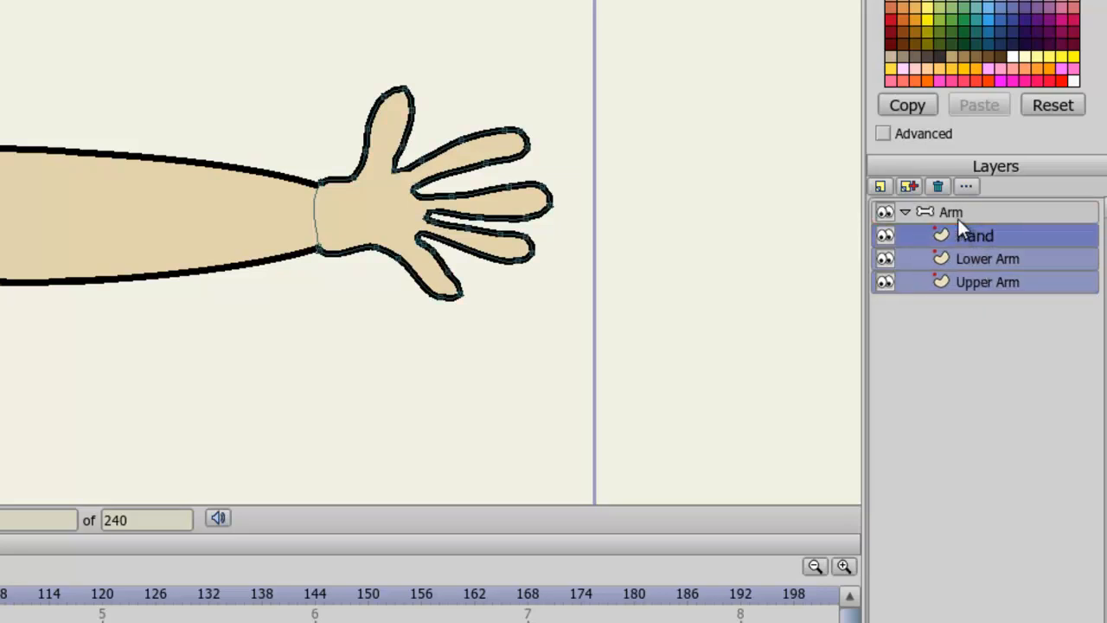
click(952, 212)
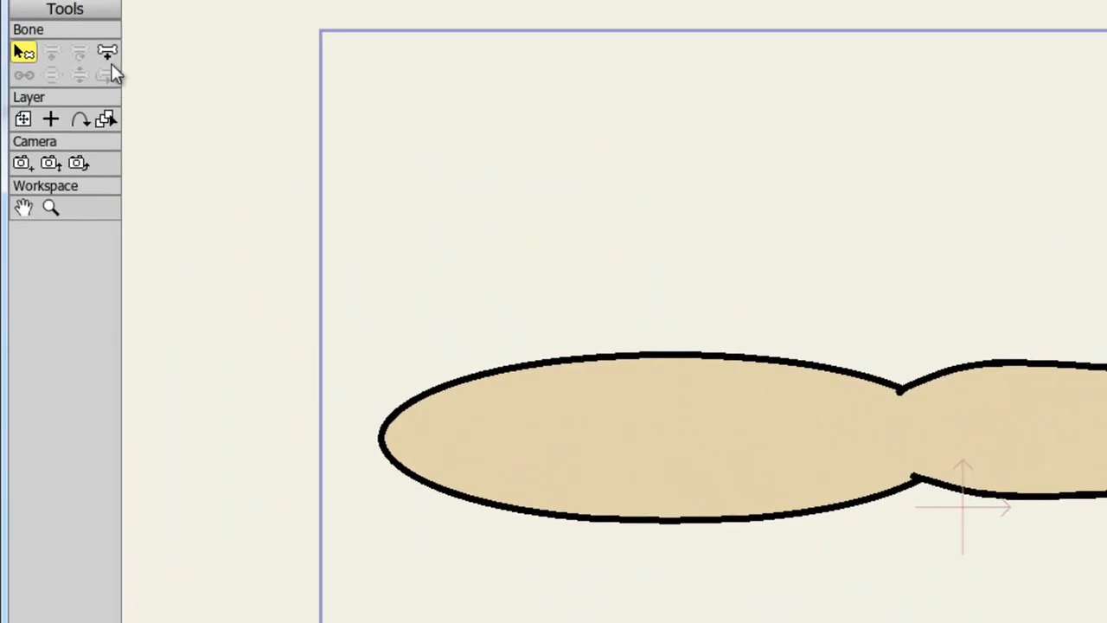
Drag bones with Add Bone from the shoulder along the arm
click(105, 51)
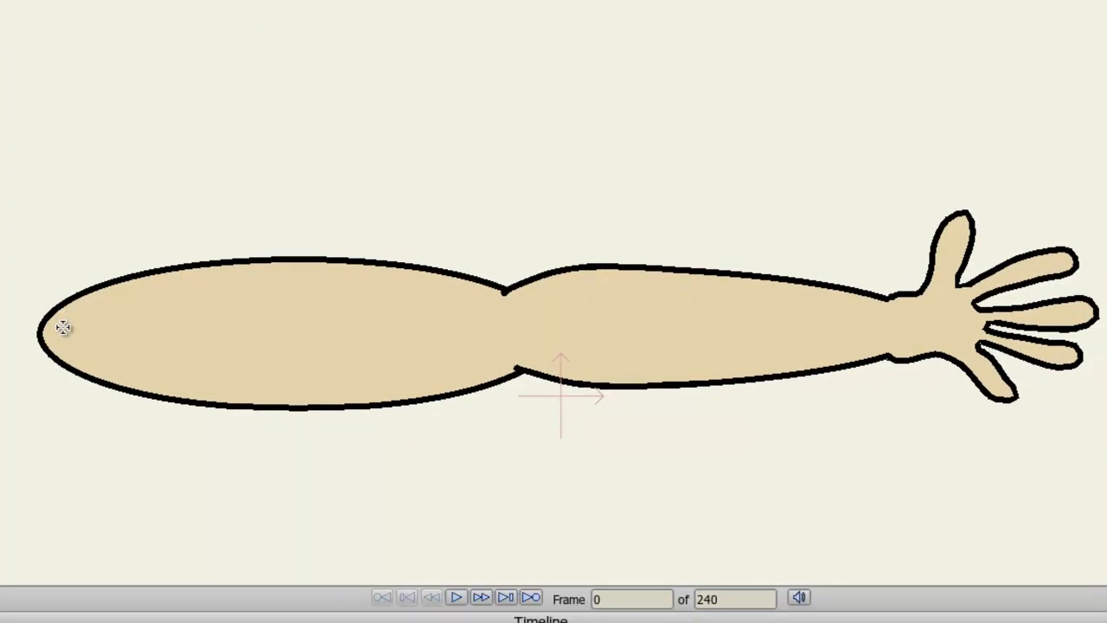
drag(64, 329, 519, 339)
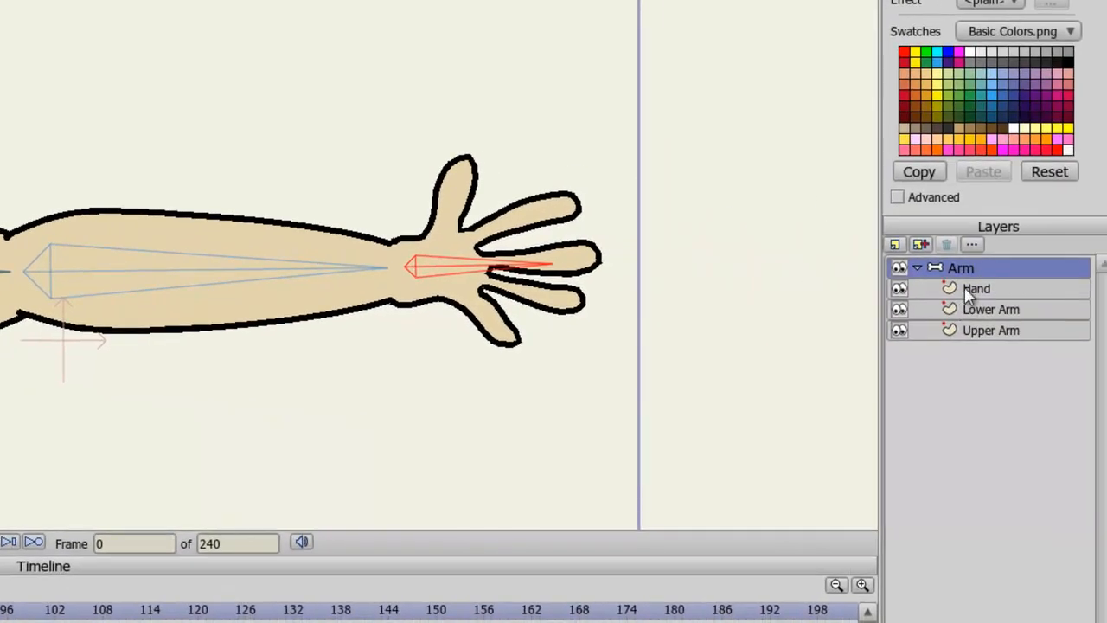
Bind the Hand layer with Bind Layer, then select the Lower Arm layer
click(976, 288)
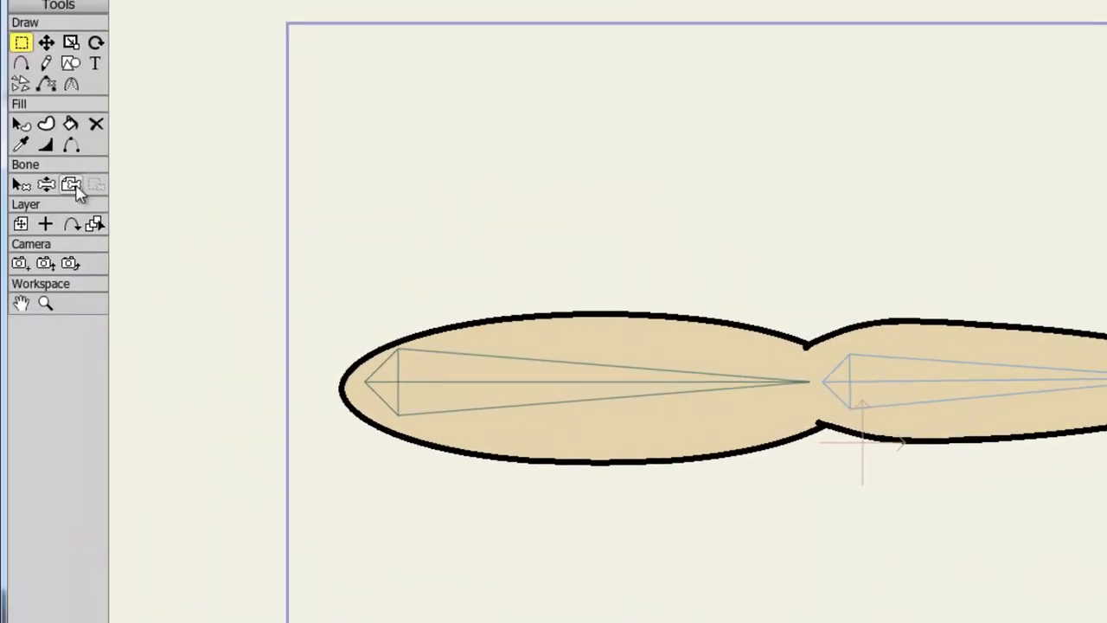
click(71, 184)
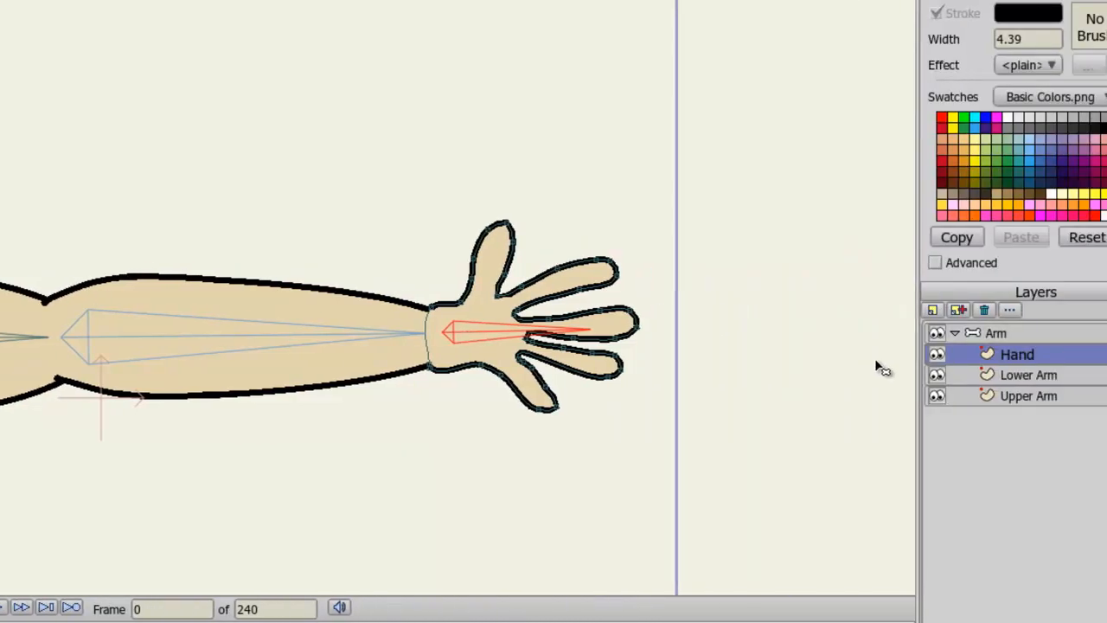
click(1014, 374)
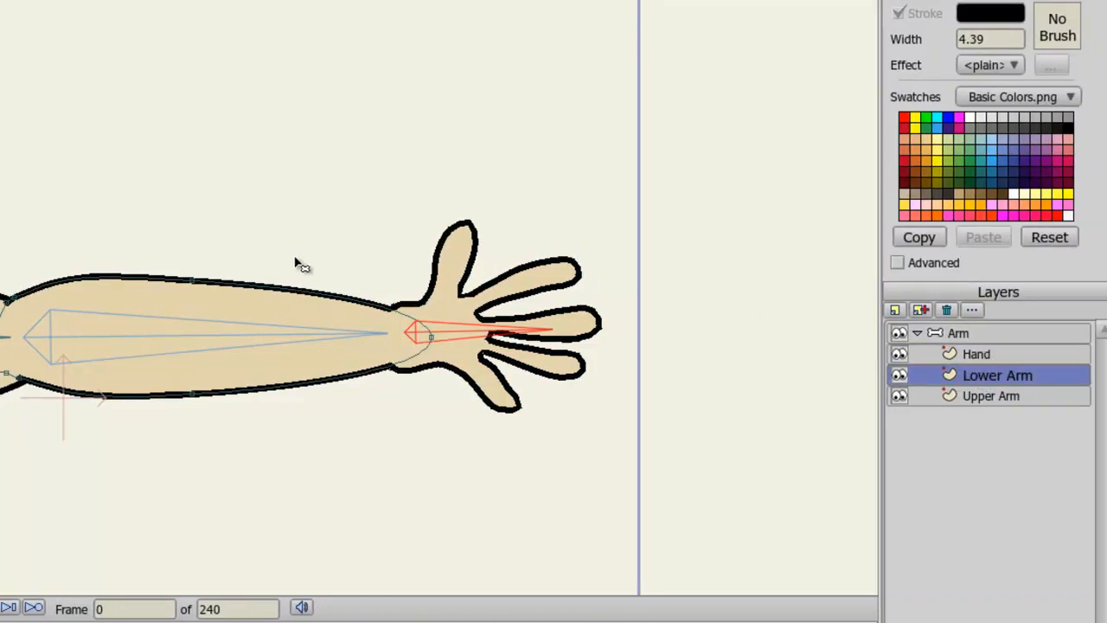
mouse_move(145, 344)
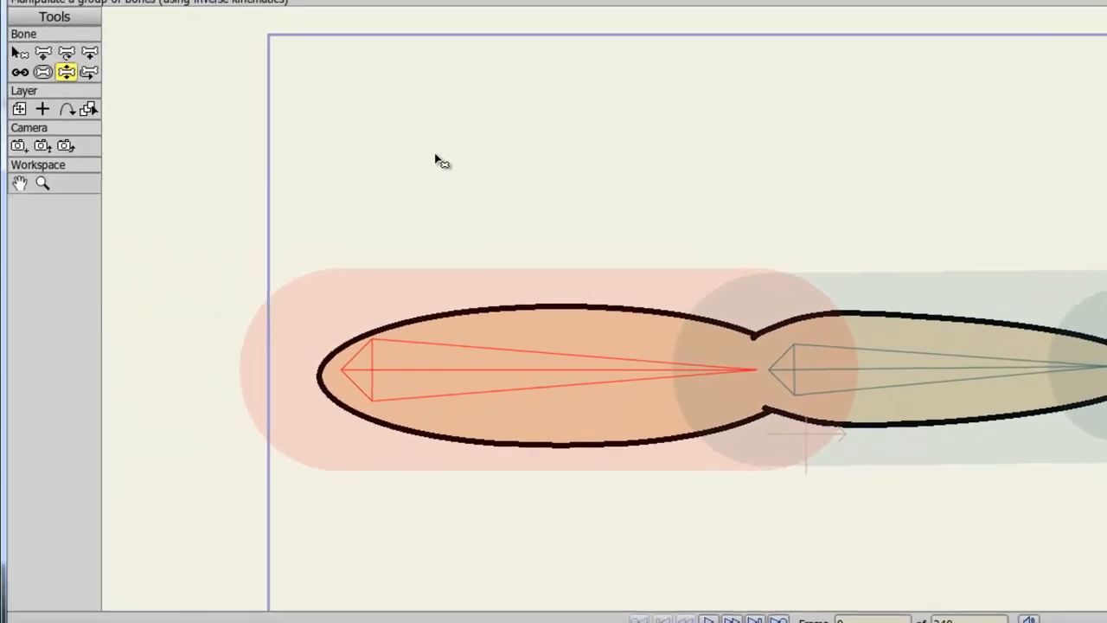
mouse_move(42, 73)
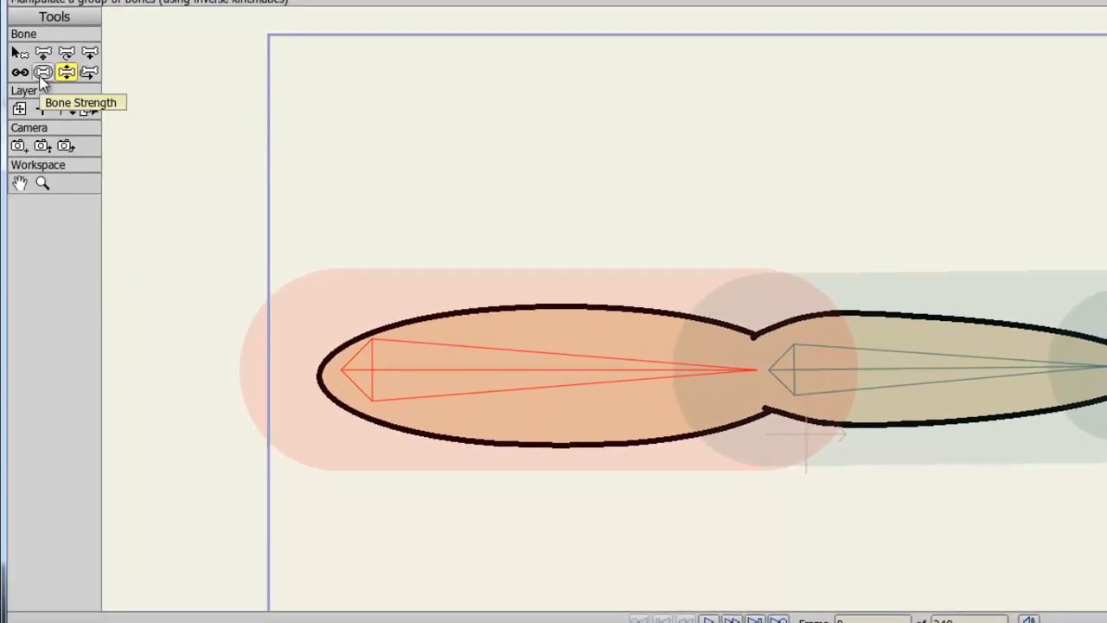
Choose the Bone Strength tool to show each arm bone's influence zone
click(42, 71)
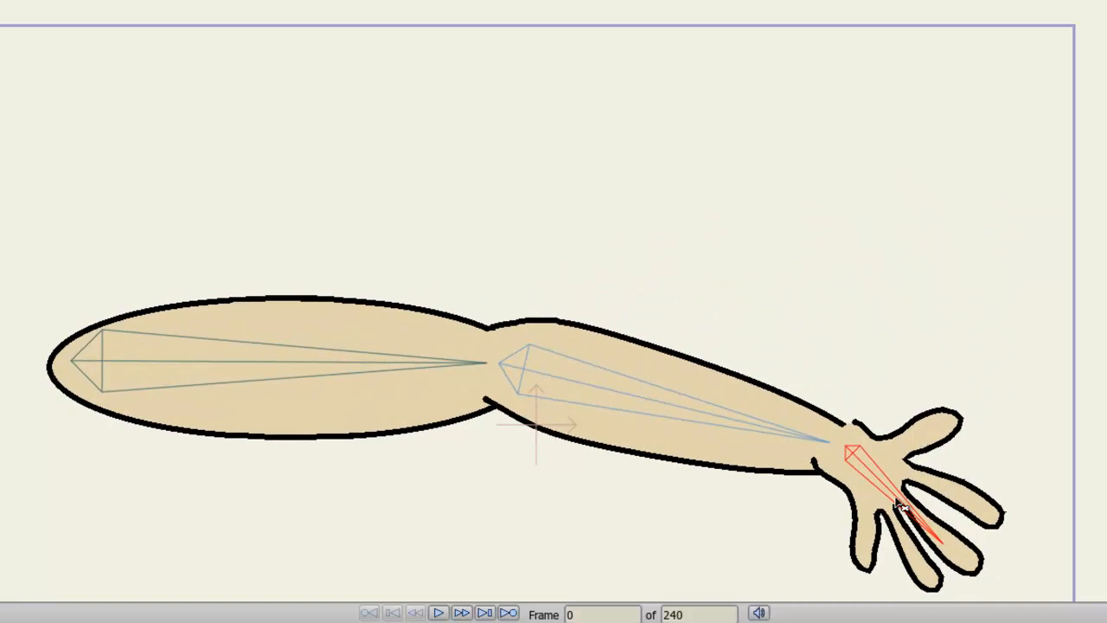
mouse_move(355, 362)
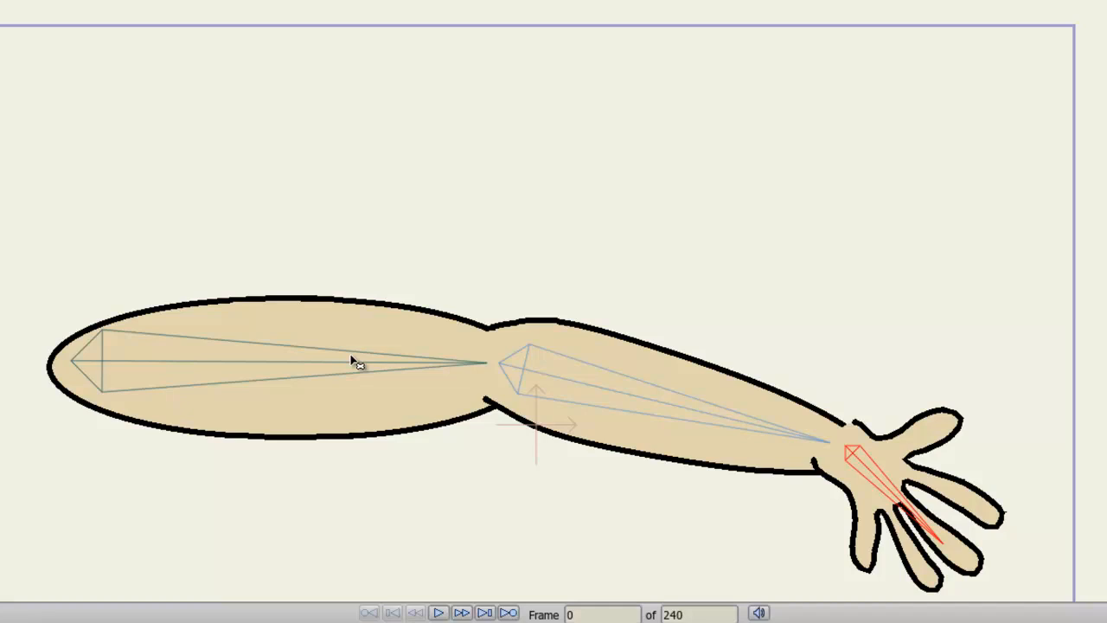
mouse_move(853, 455)
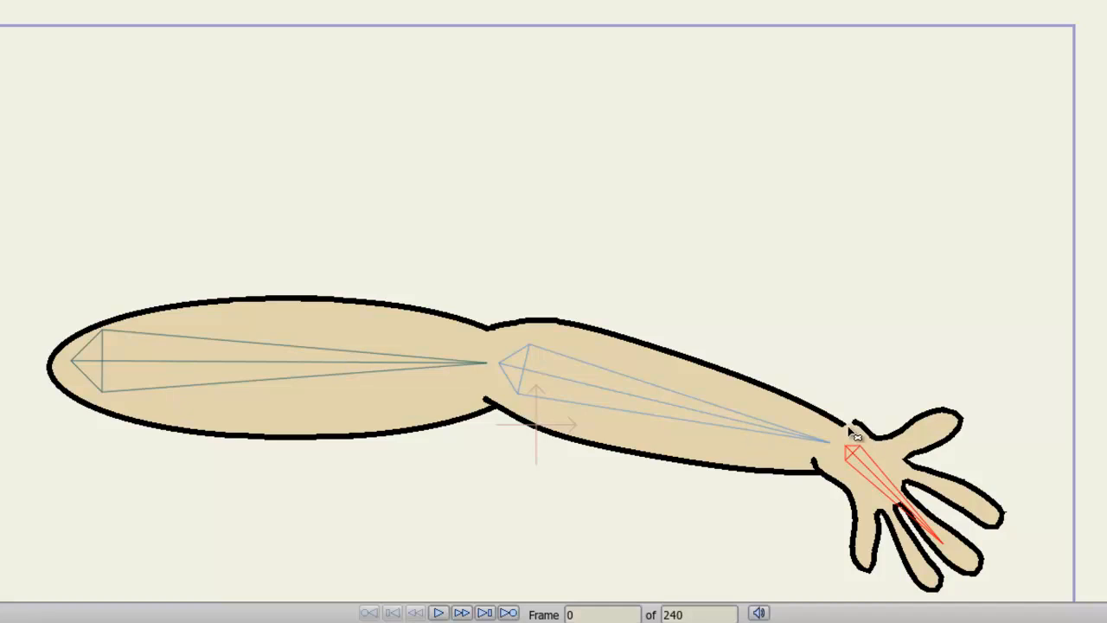
mouse_move(866, 453)
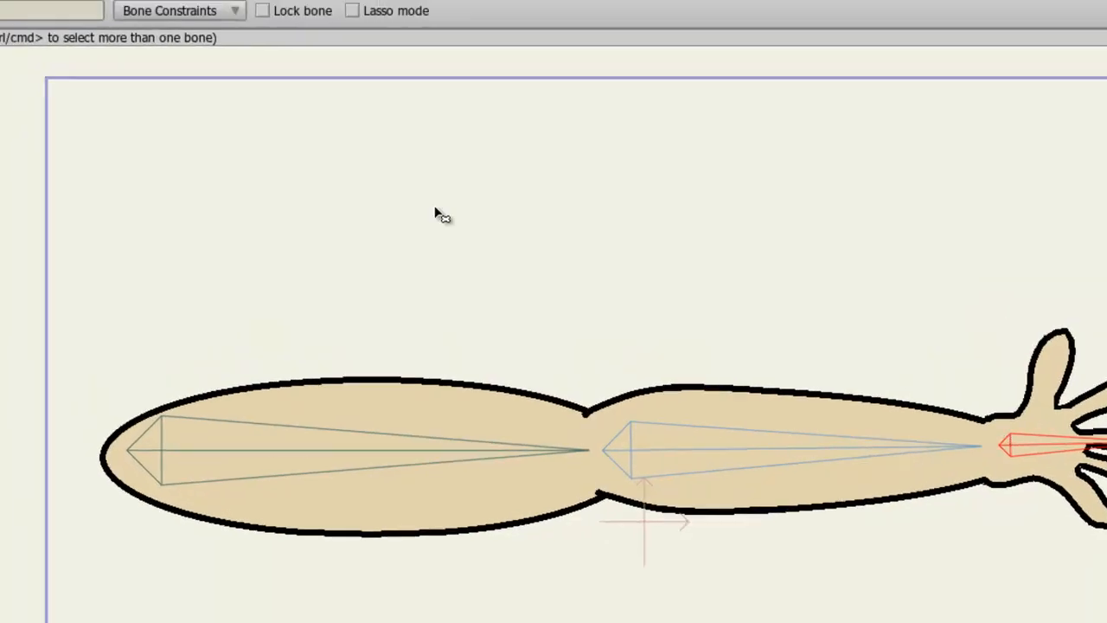
Enable angle constraints on the wrist bone with -5 and 5 degree limits
click(186, 11)
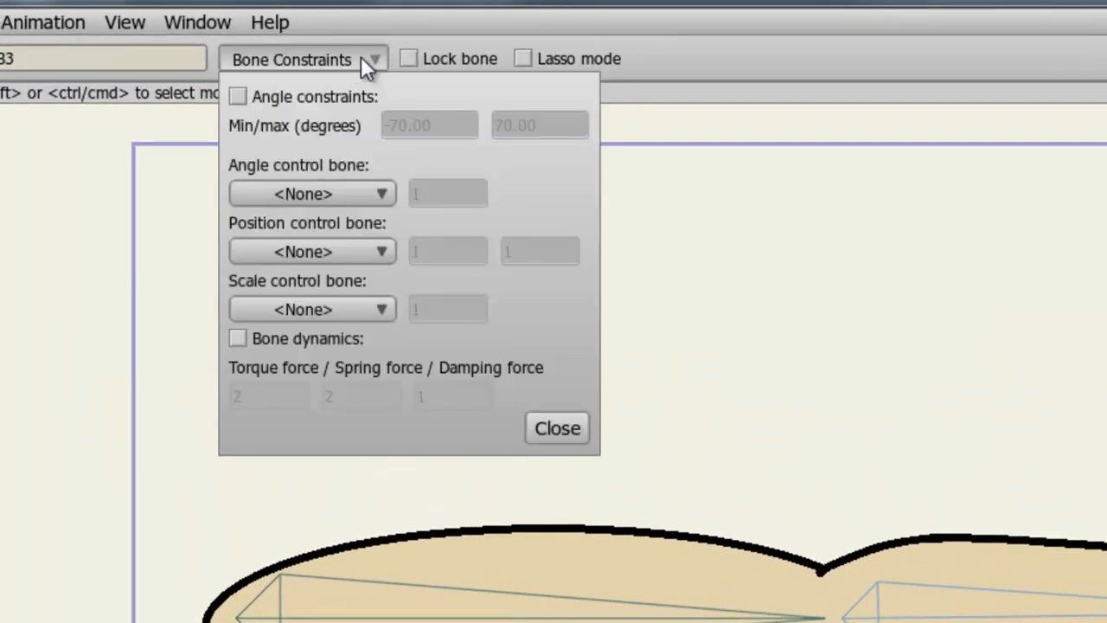
mouse_move(346, 104)
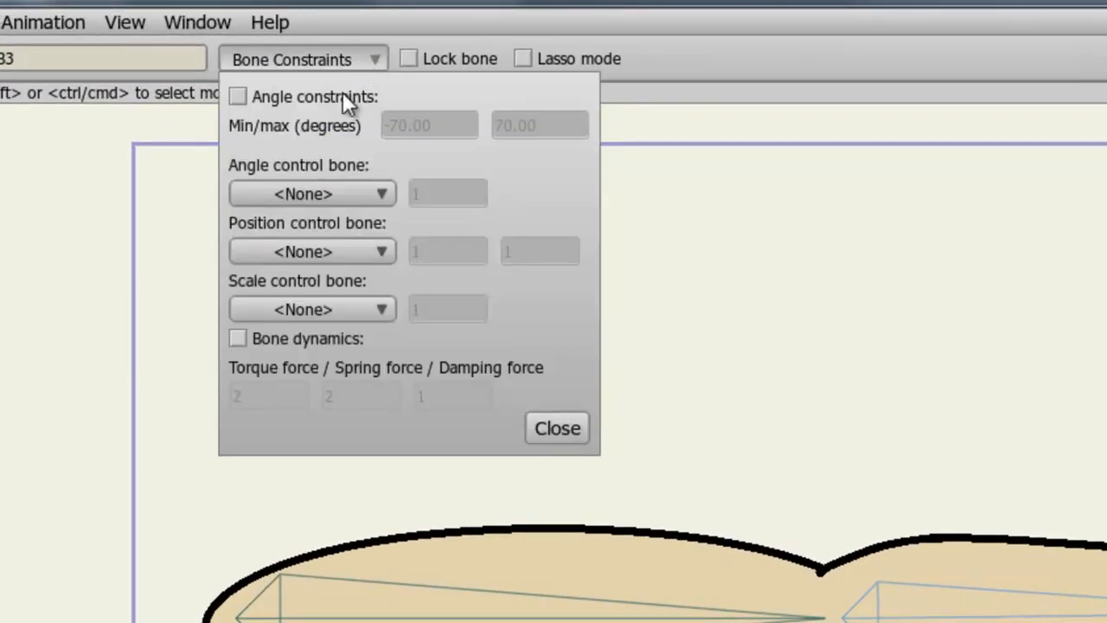
click(241, 96)
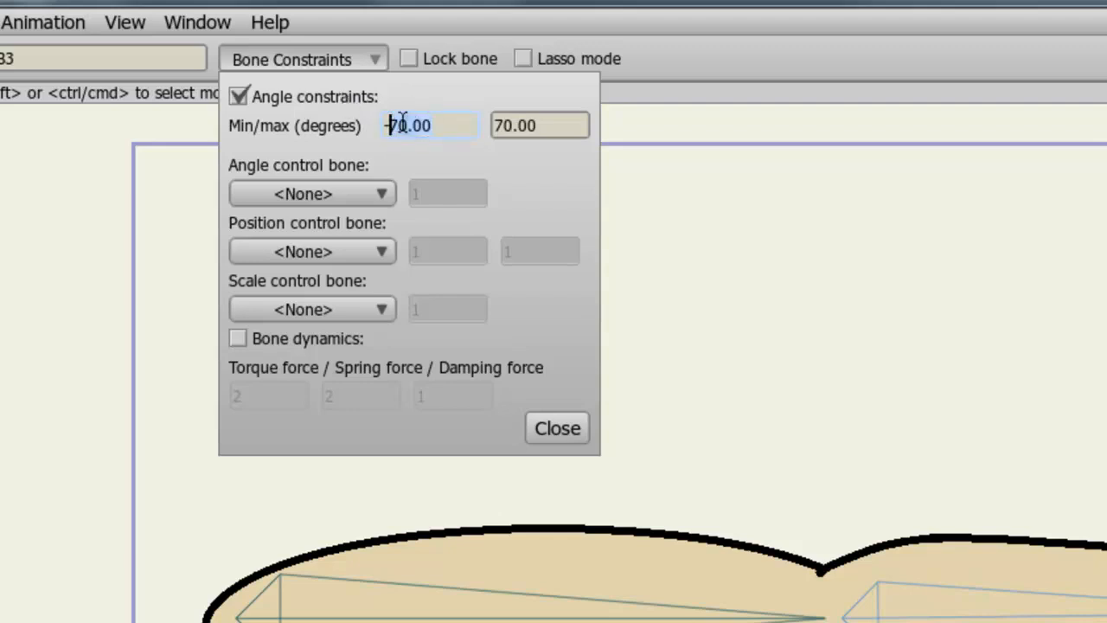
text(-23)
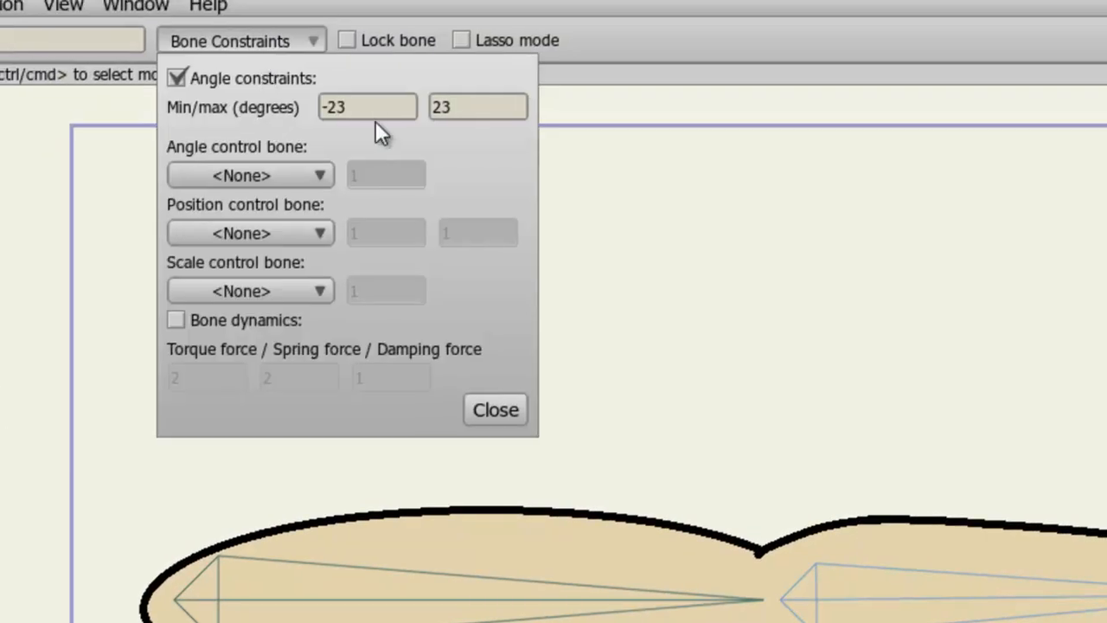
click(367, 107)
text(5)
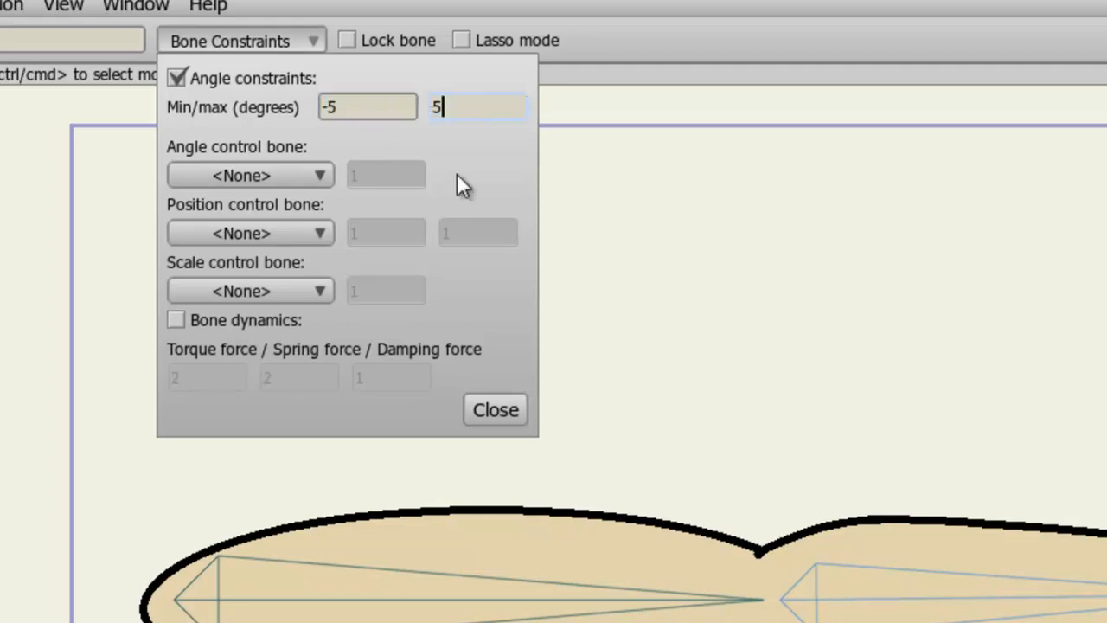
click(494, 410)
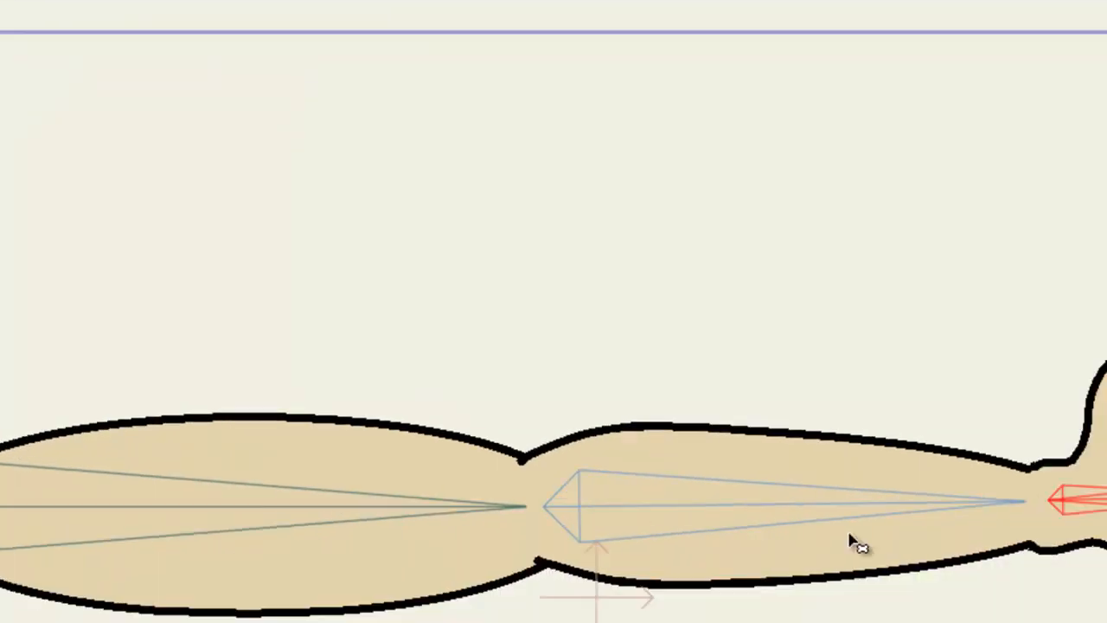